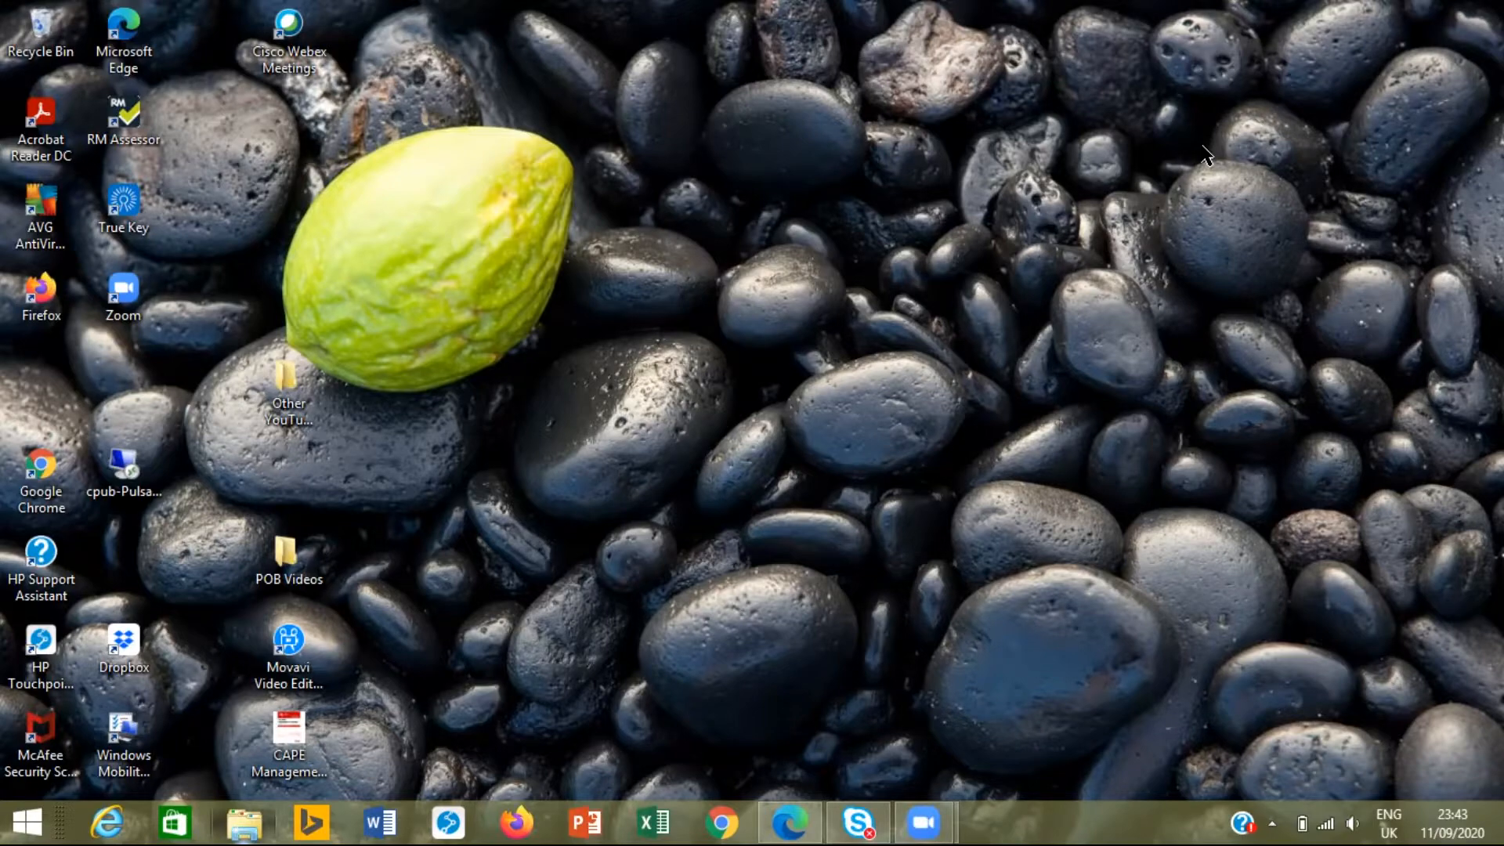
mouse_move(677, 440)
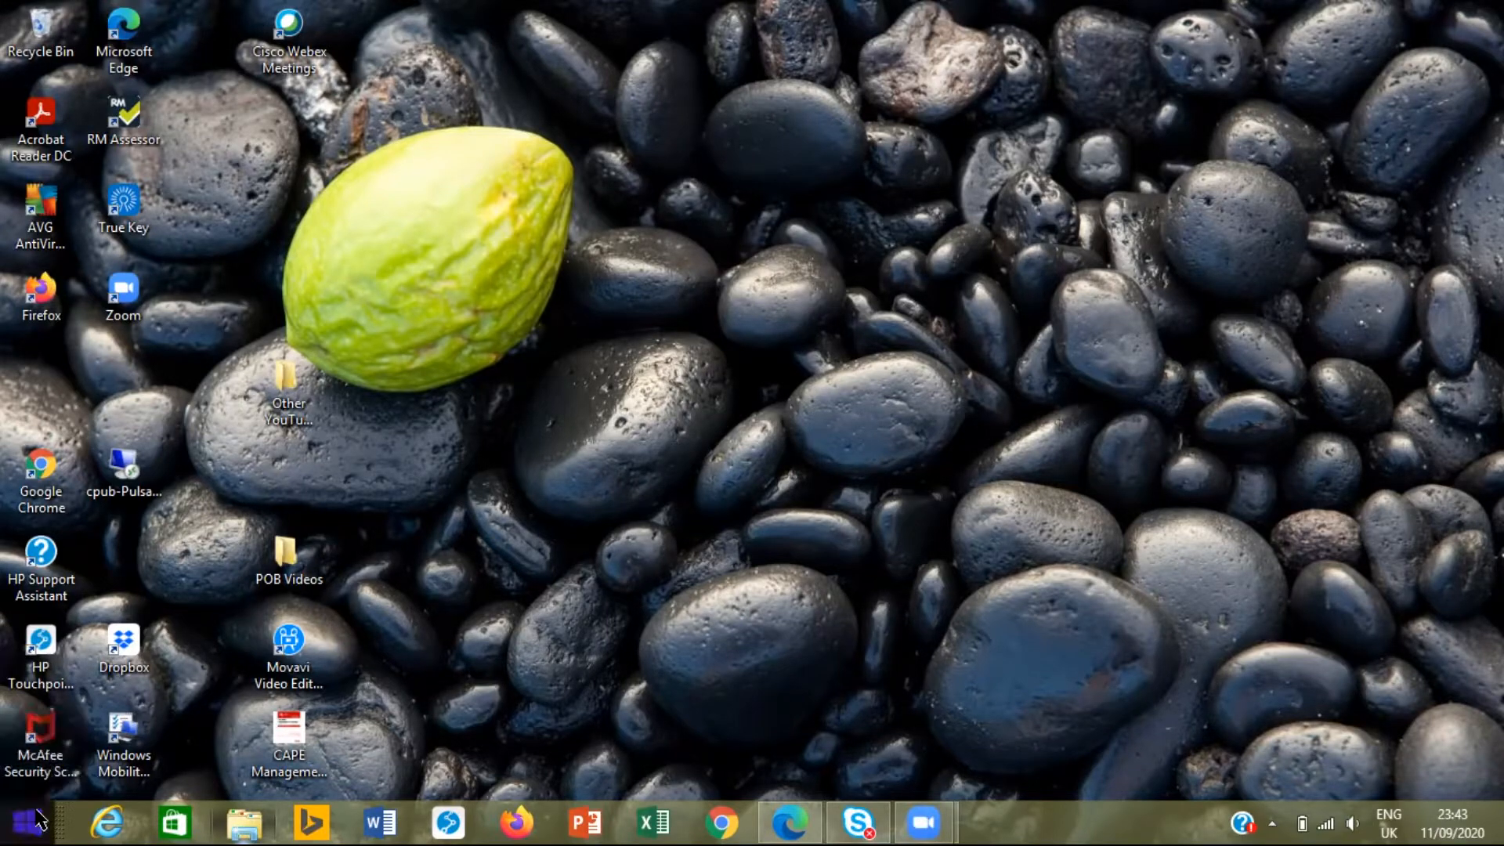
- From the Start screen, search the system for 'mouse' so the Mouse settings result is listed
left_click(37, 822)
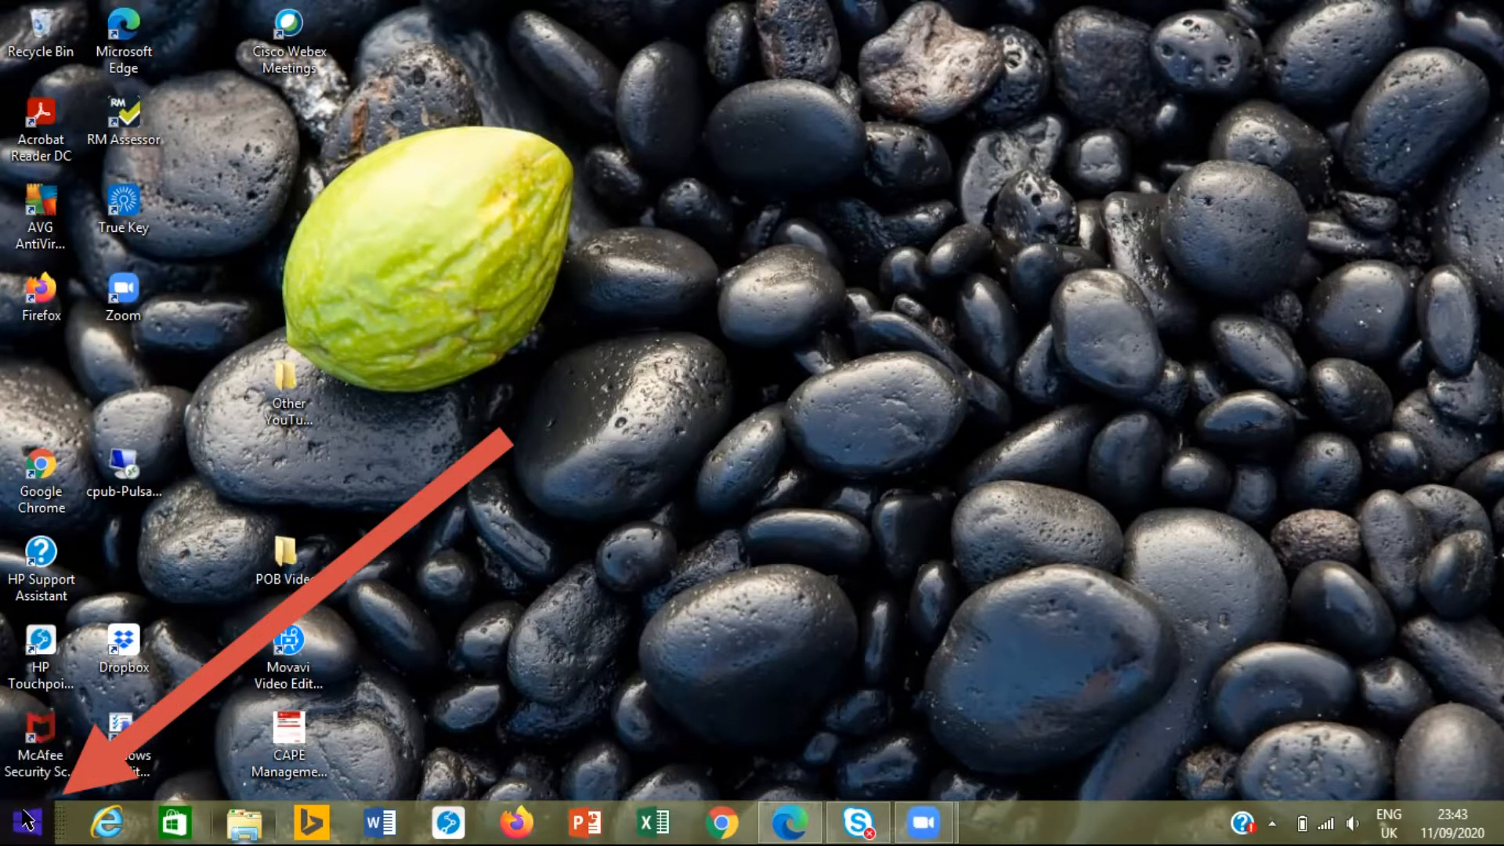
left_click(20, 823)
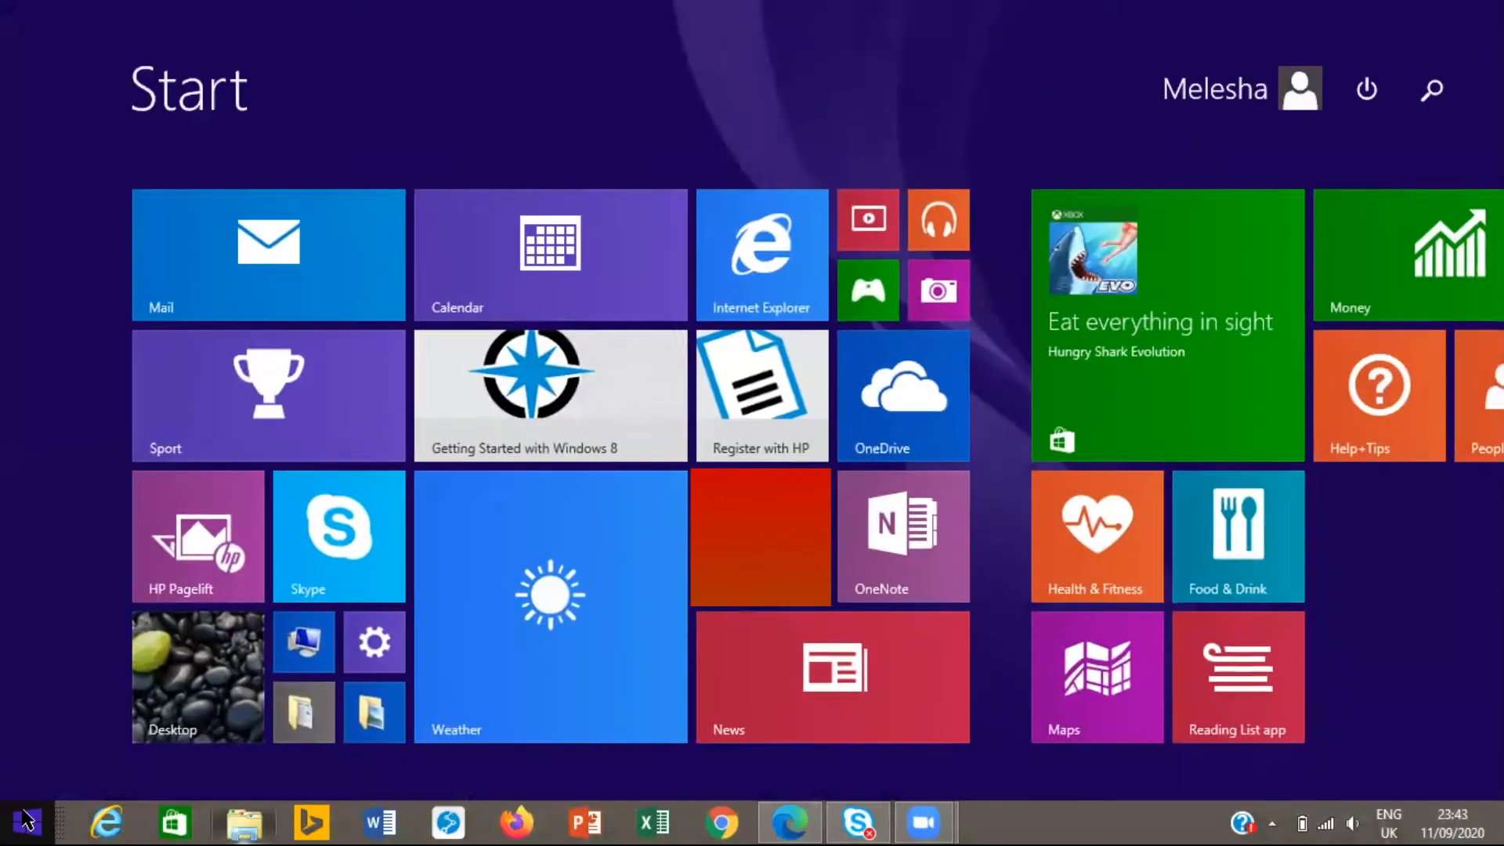
left_click(1432, 87)
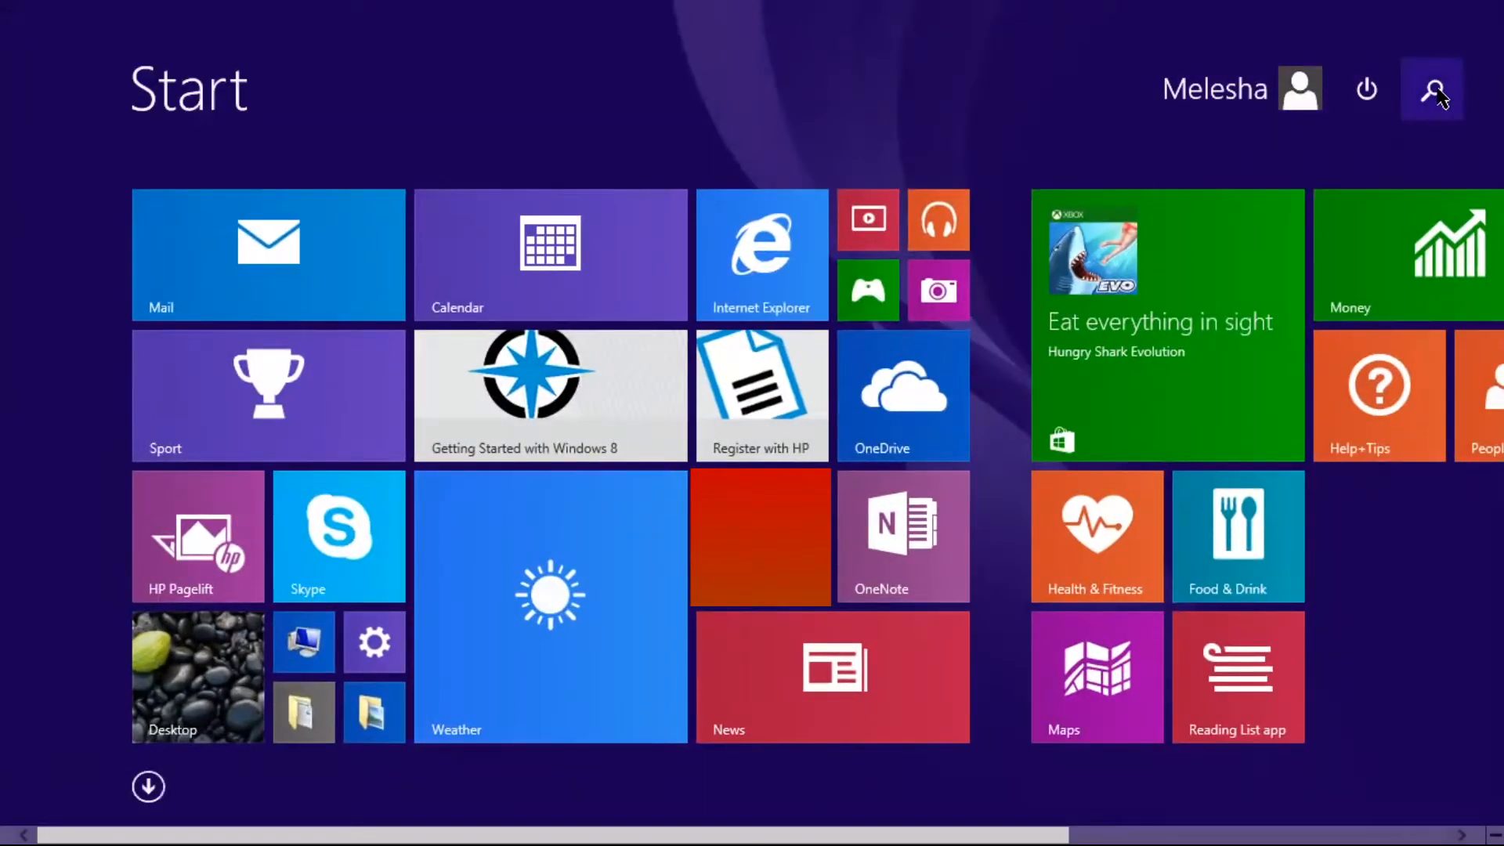
mouse_move(1431, 91)
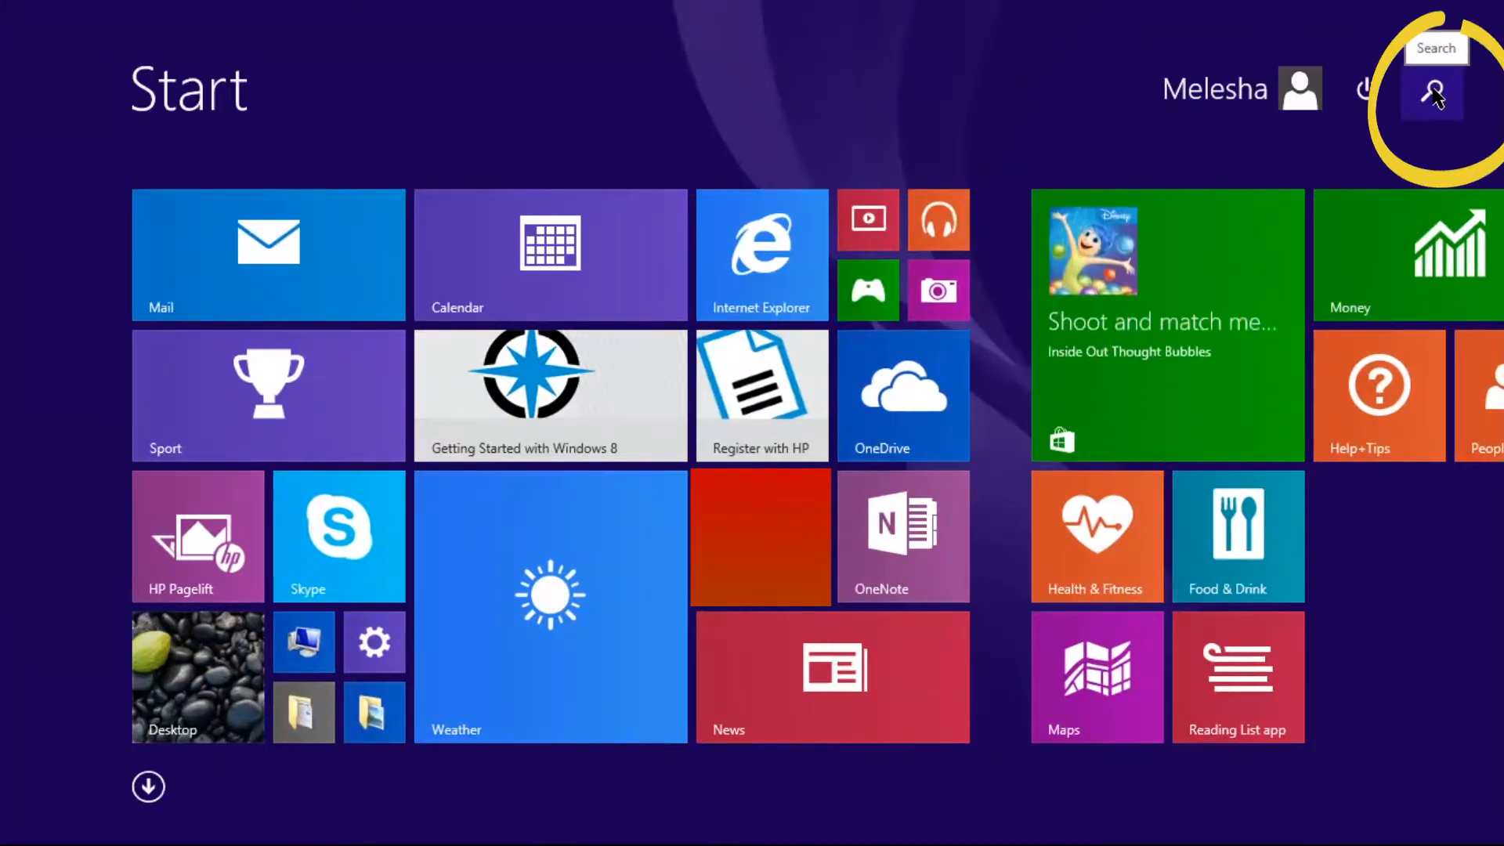
left_click(1430, 93)
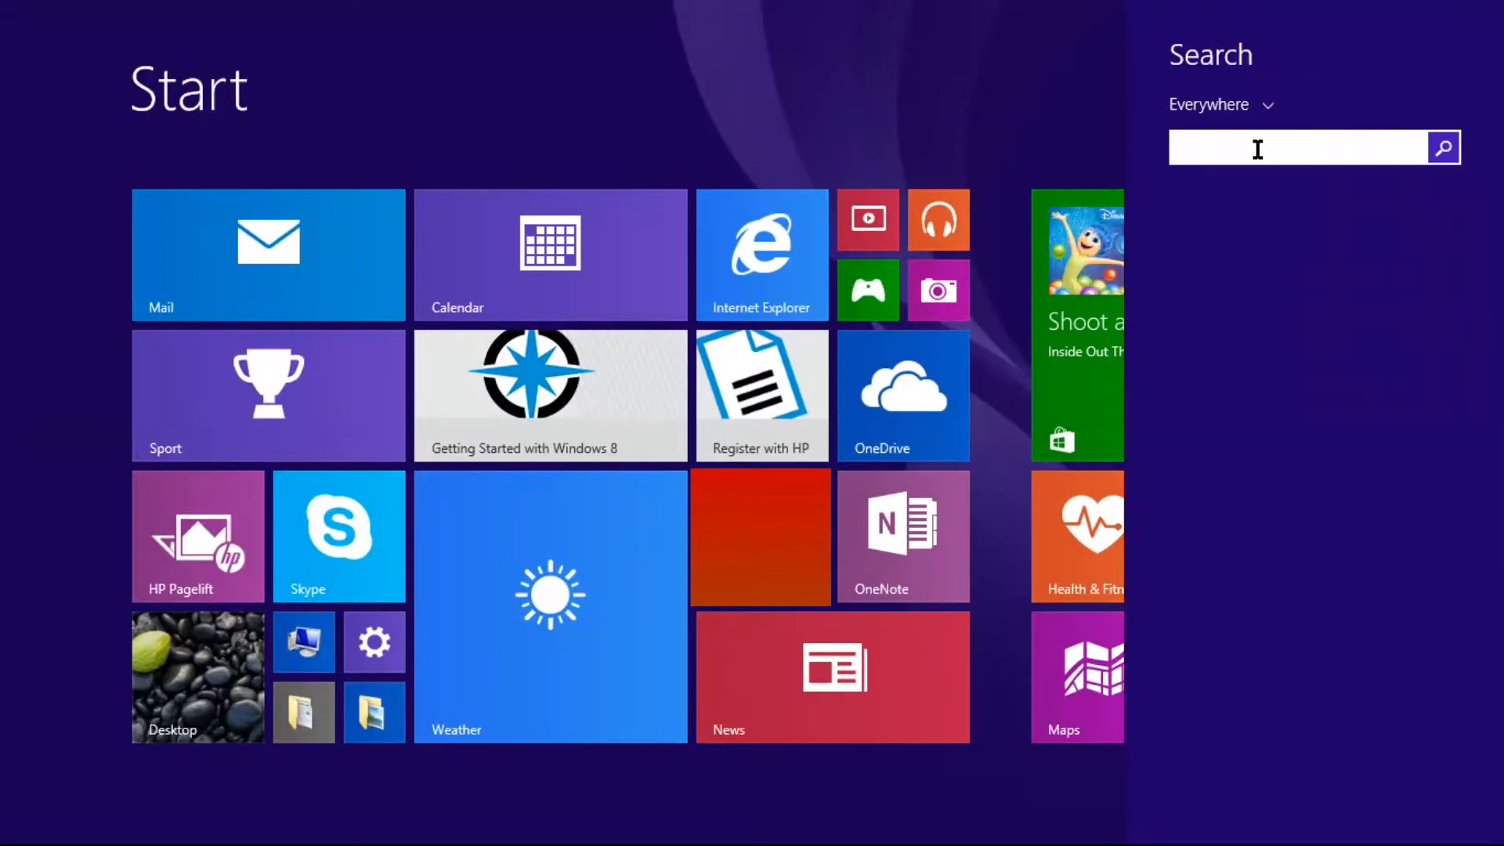
type("mouse")
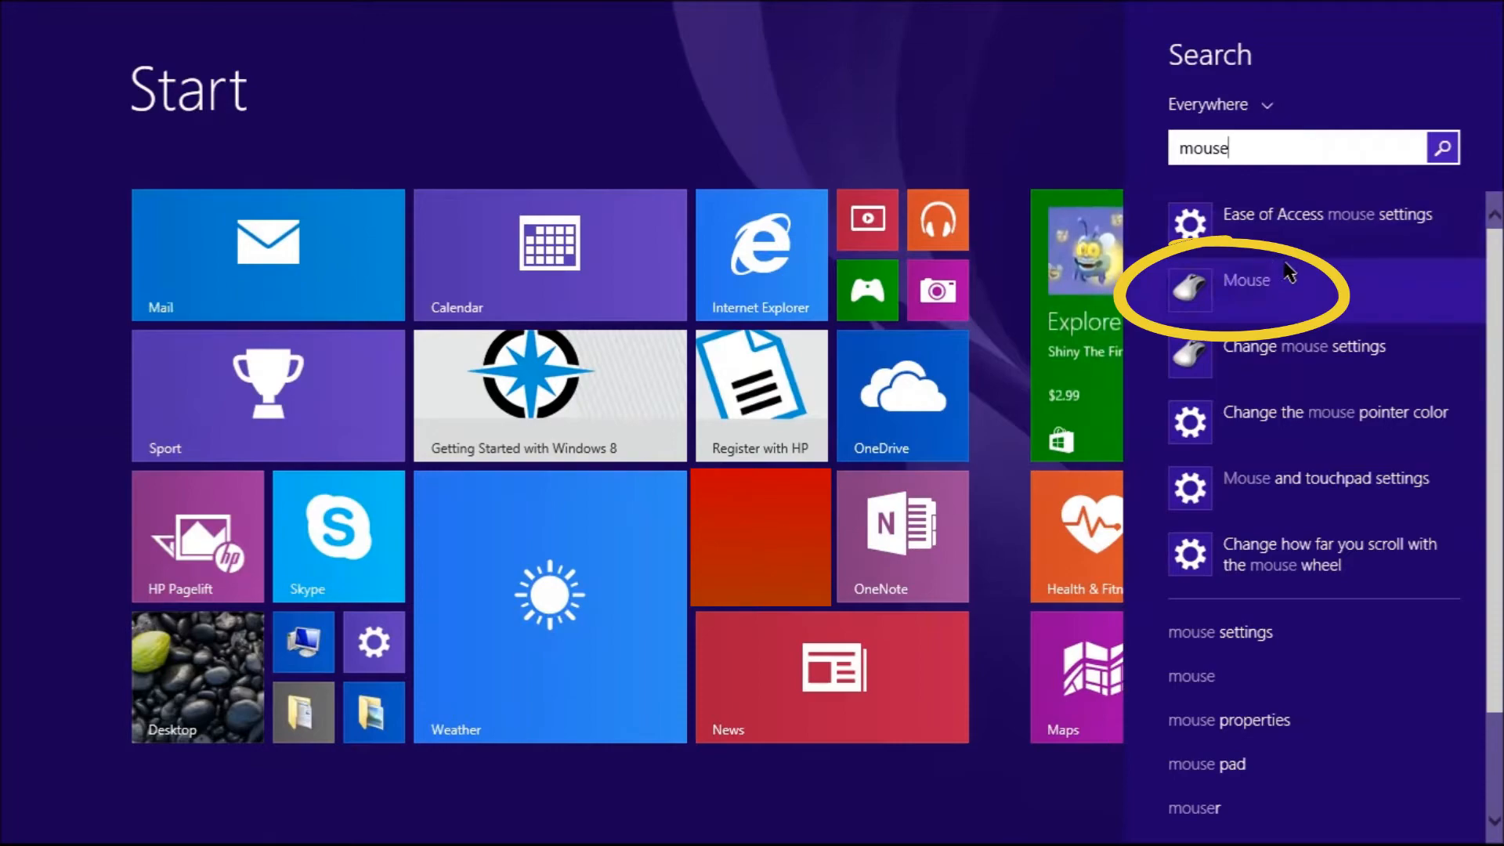
- Launch Mouse Properties from the Mouse result and show its Pointer Options page
left_click(1245, 280)
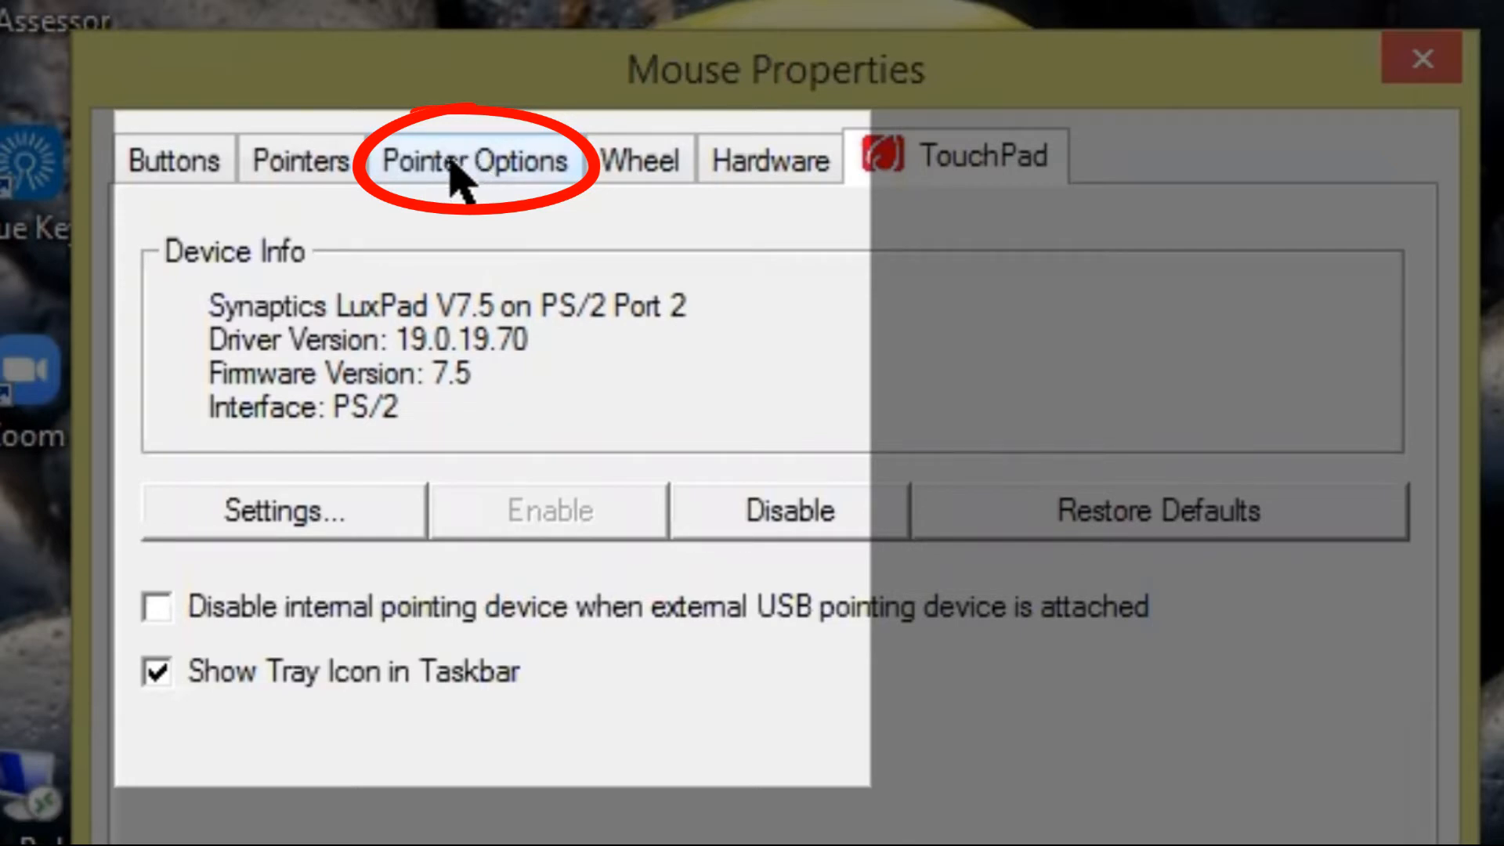
left_click(473, 160)
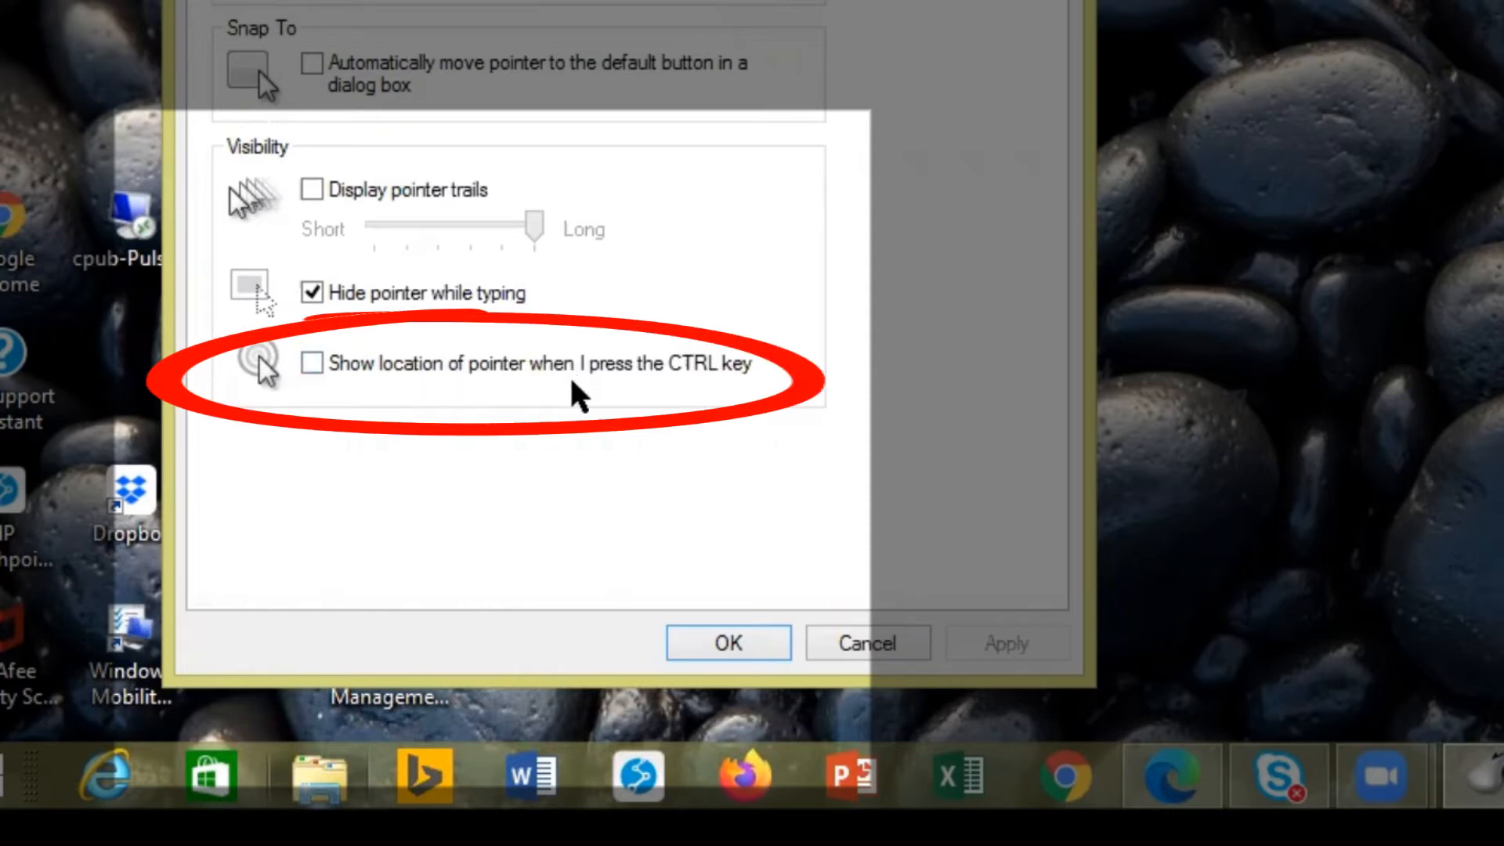
mouse_move(691, 375)
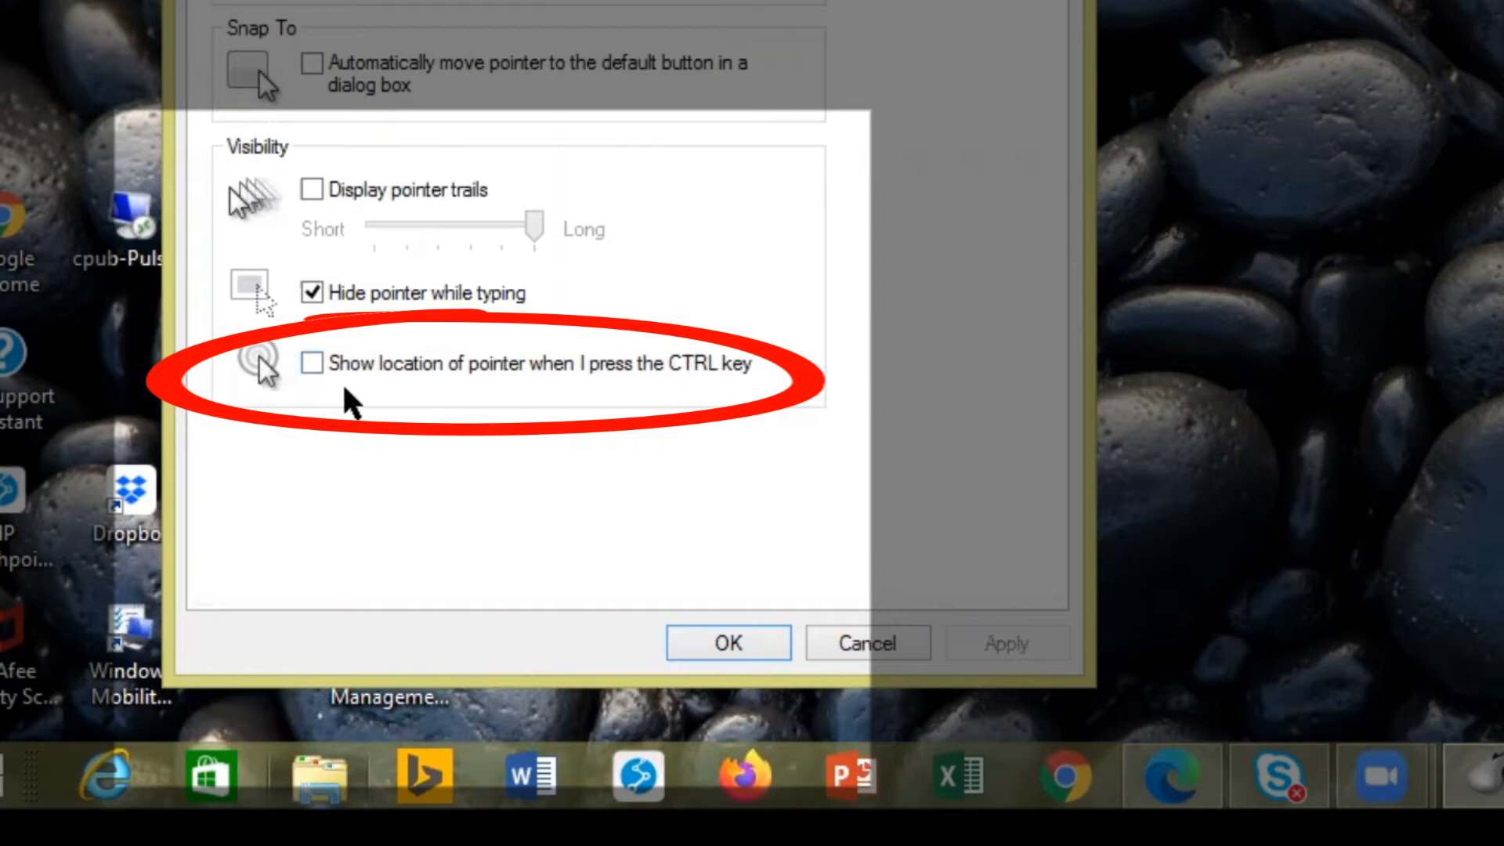
- Enable 'Show location of pointer when I press the CTRL key', apply it, and confirm with OK
left_click(310, 364)
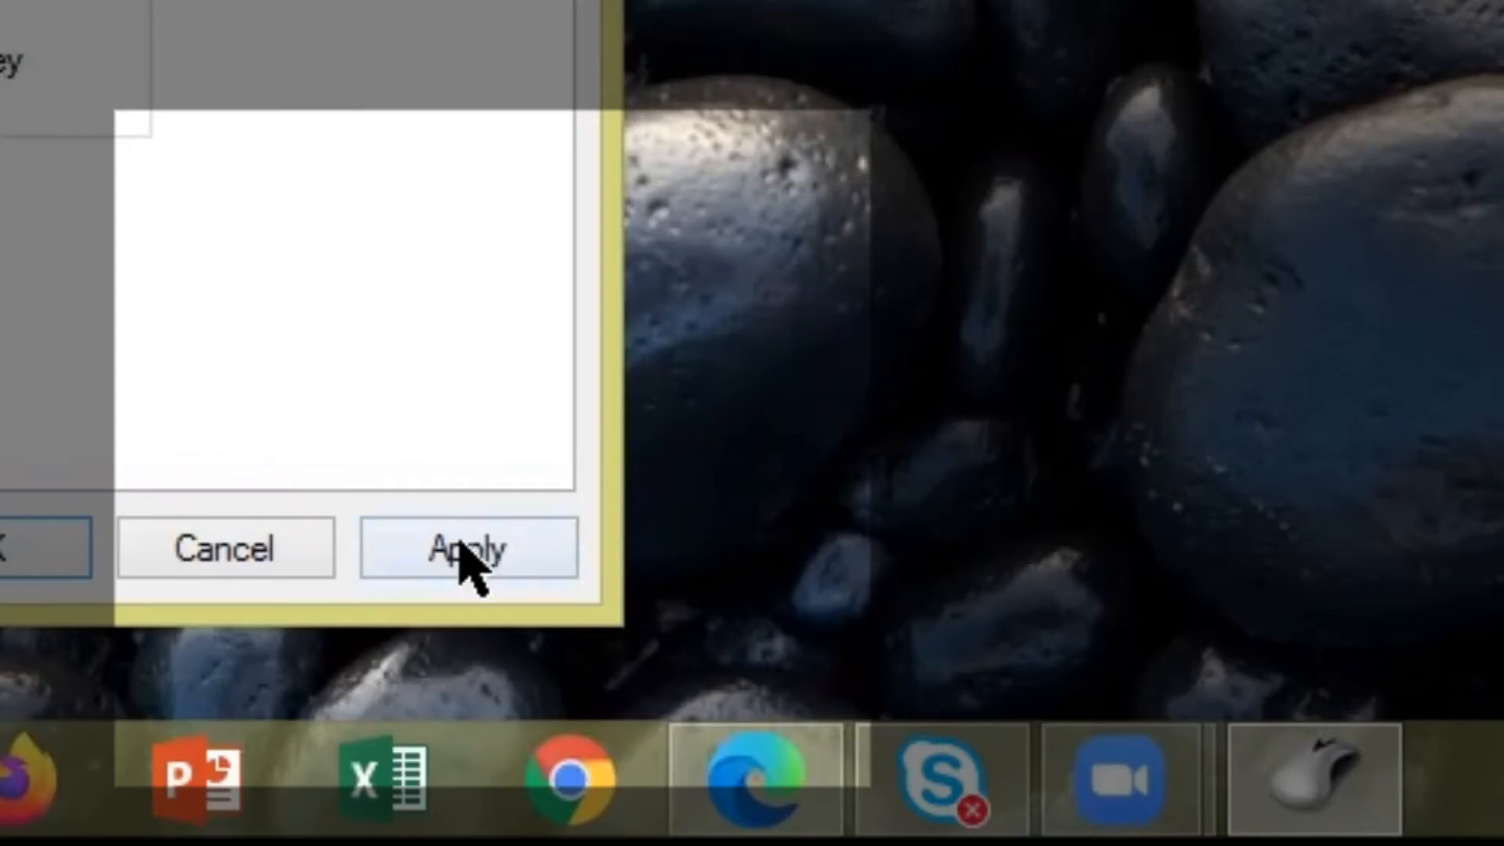
mouse_move(488, 642)
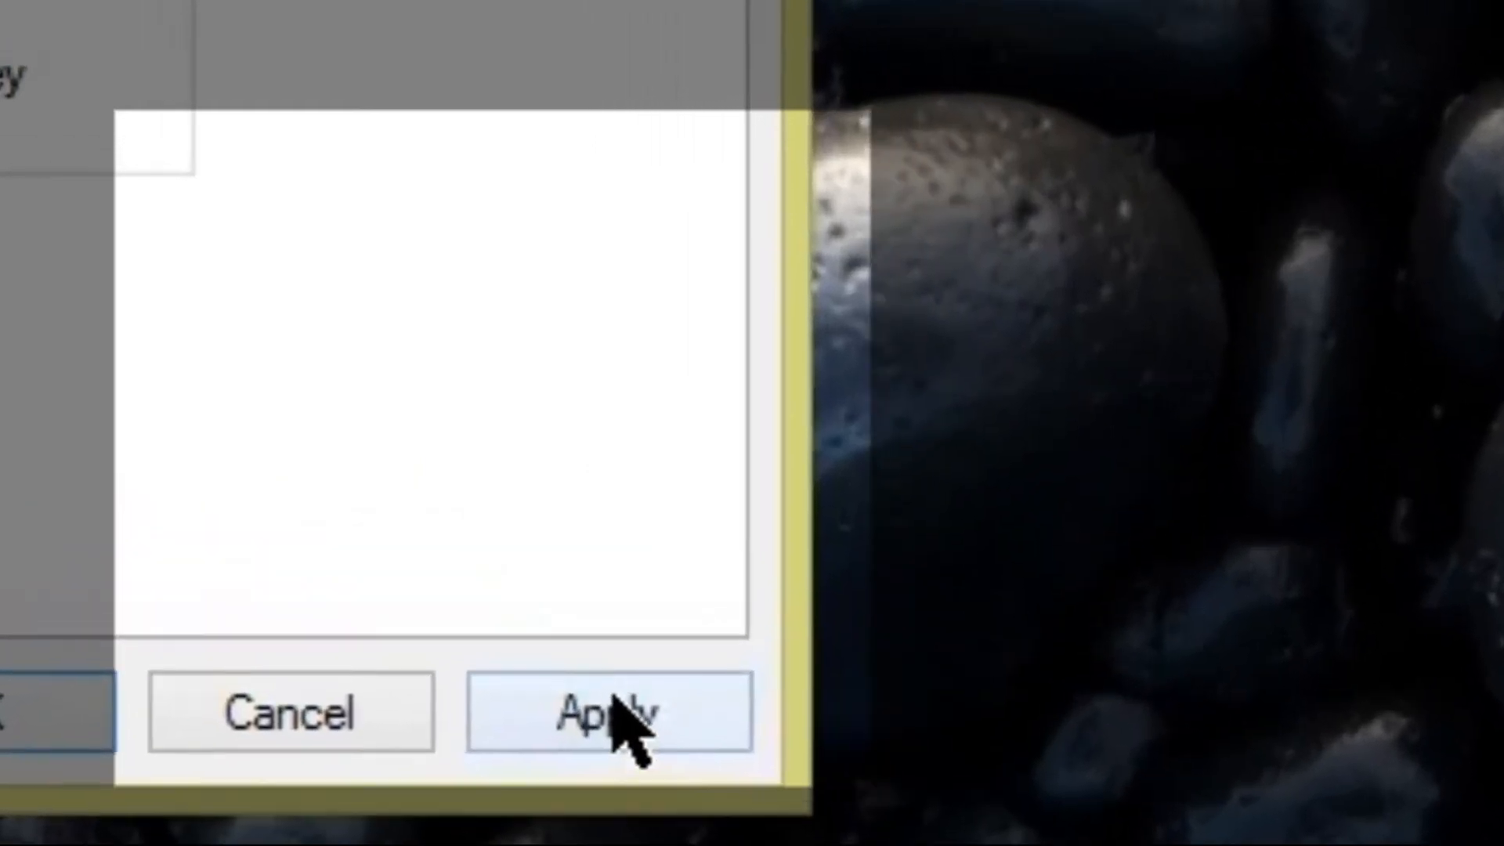
left_click(614, 714)
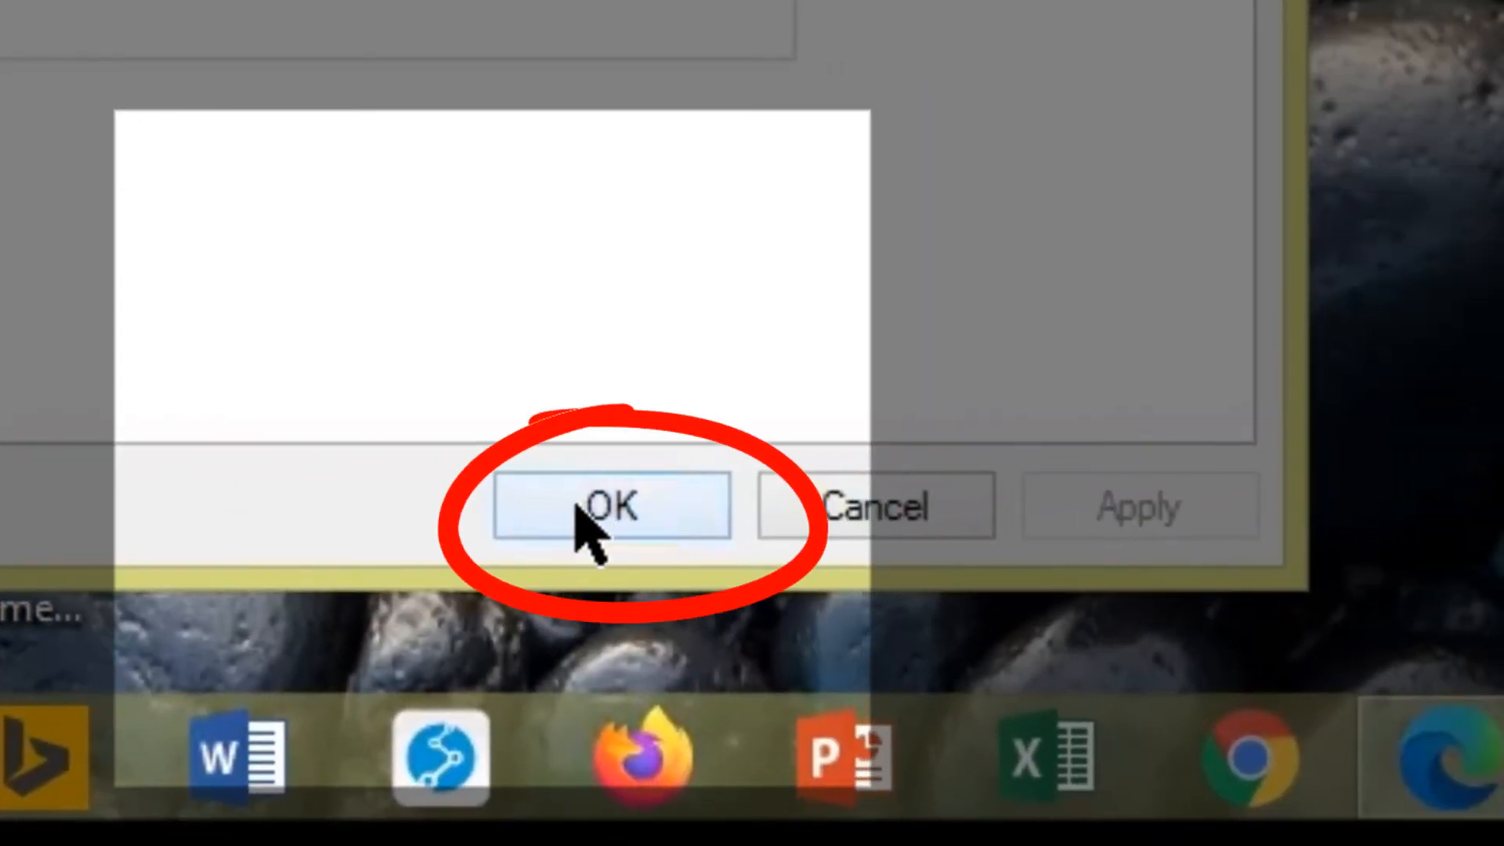
left_click(610, 506)
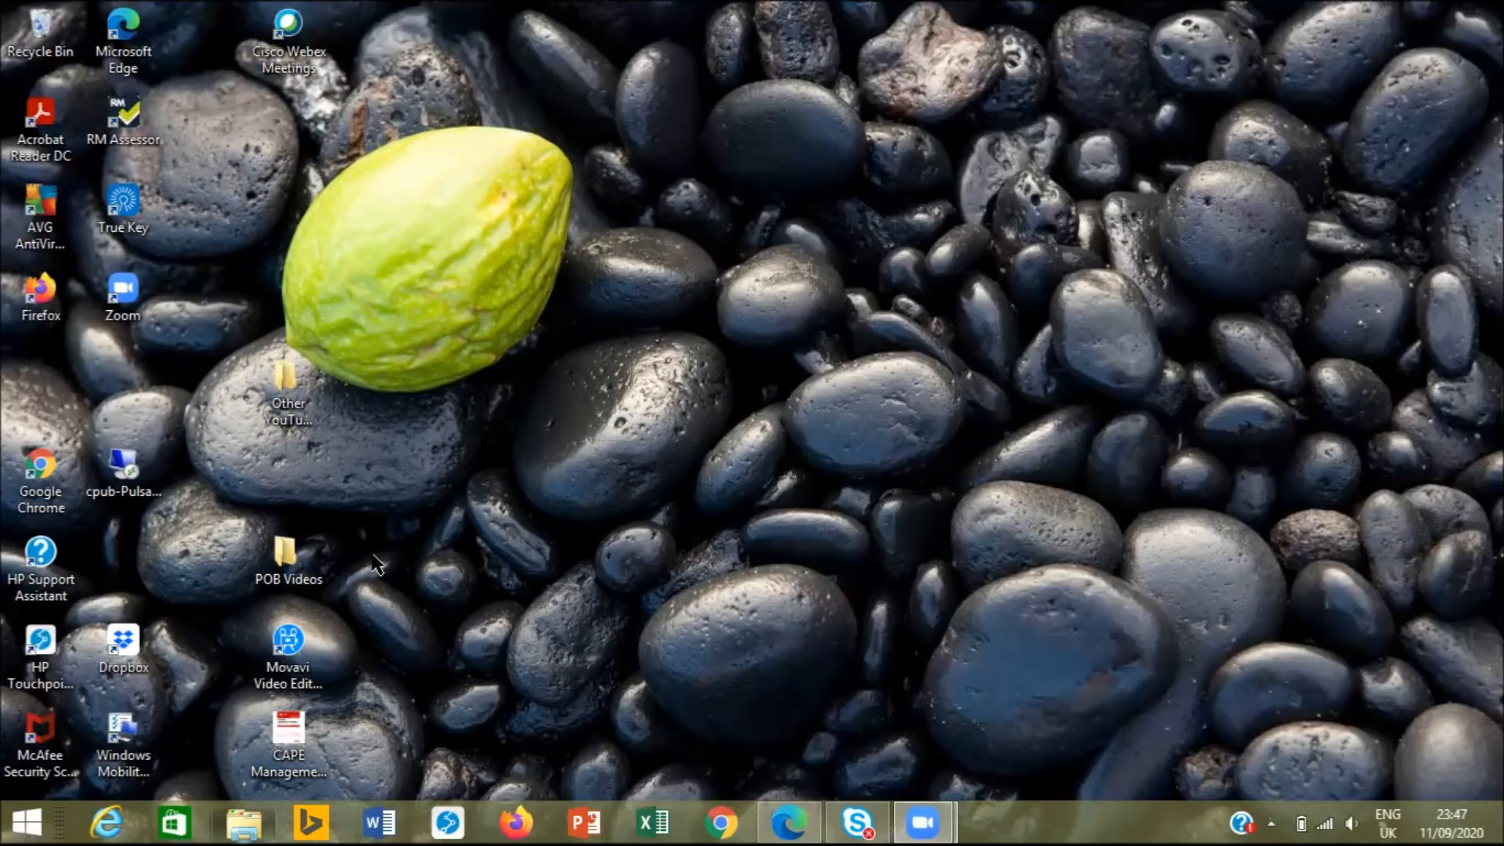
left_click(288, 558)
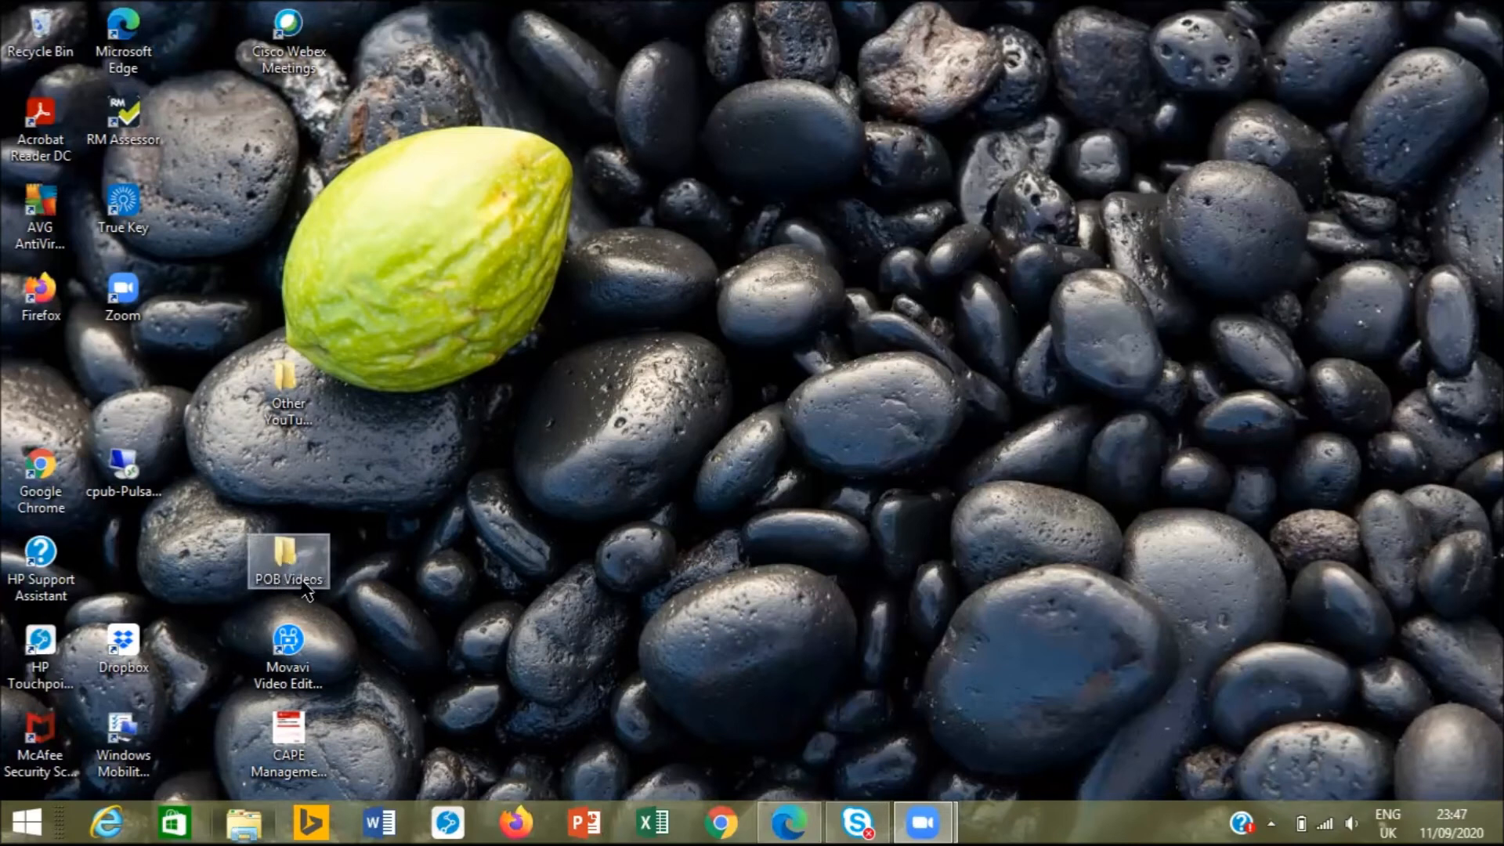
mouse_move(297, 570)
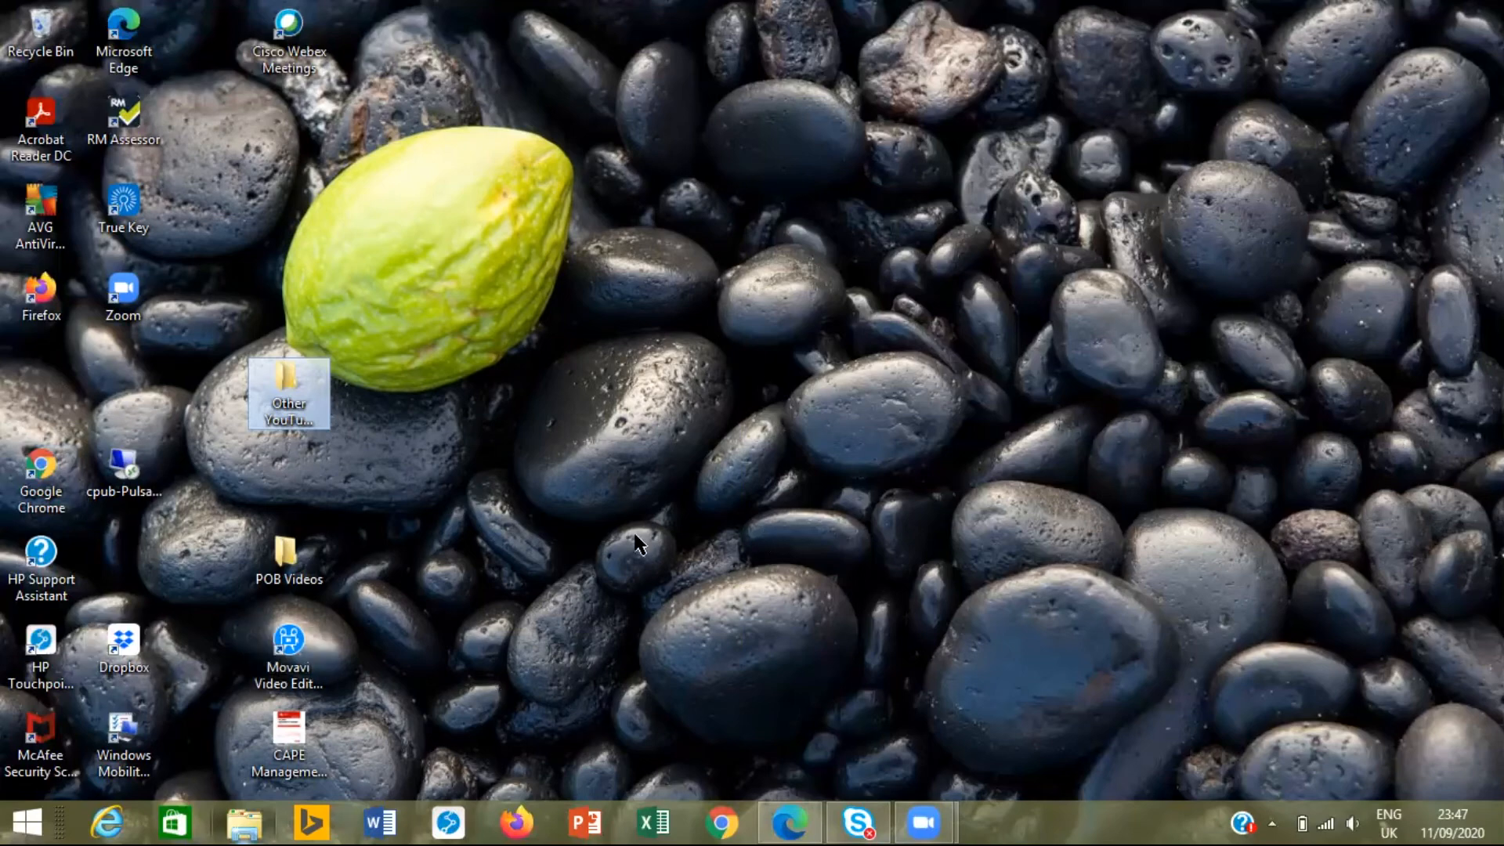
mouse_move(130, 638)
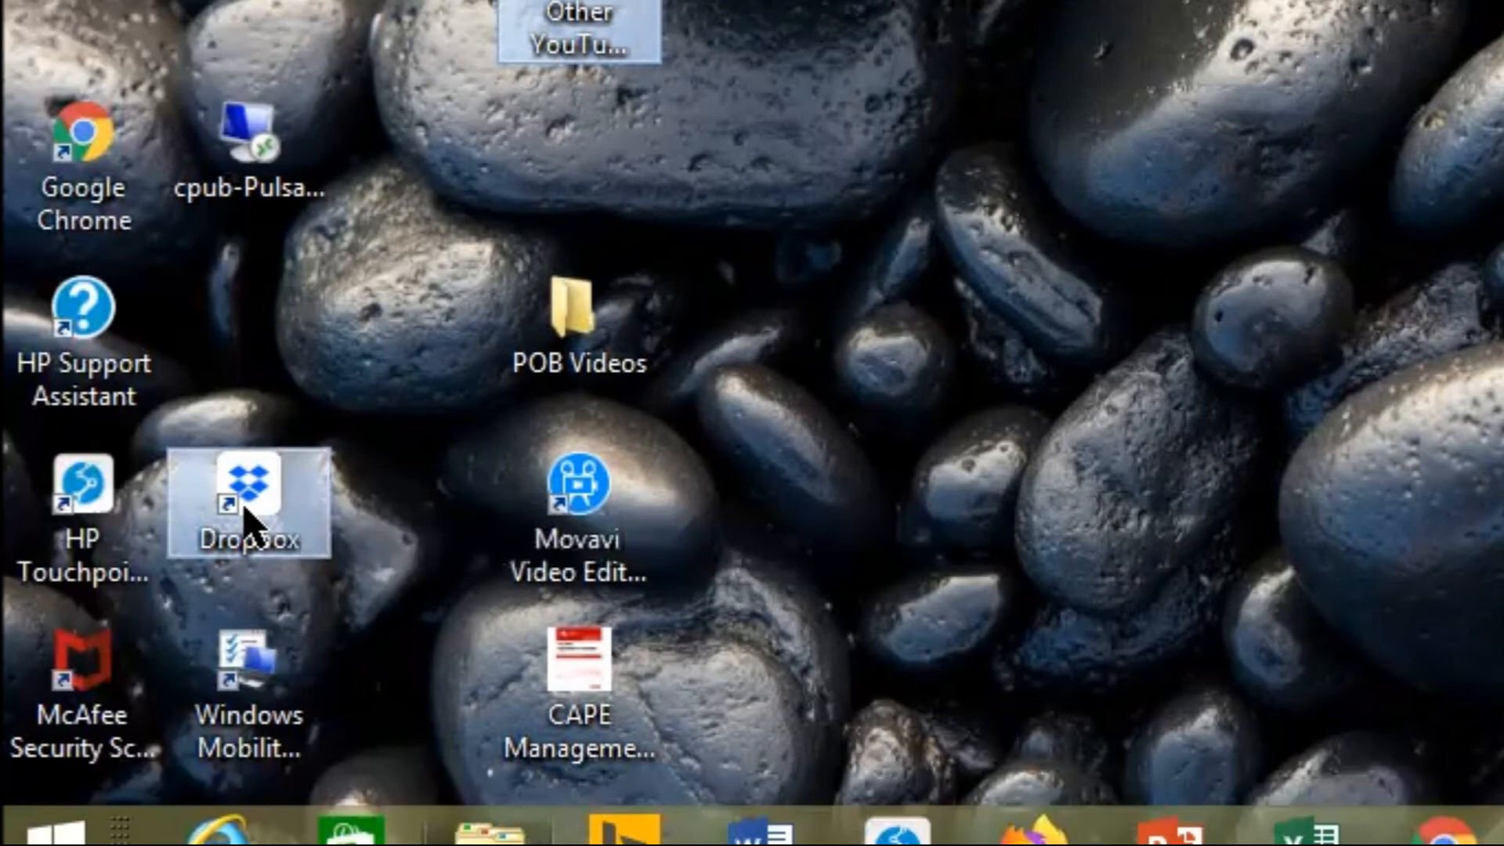
mouse_move(249, 518)
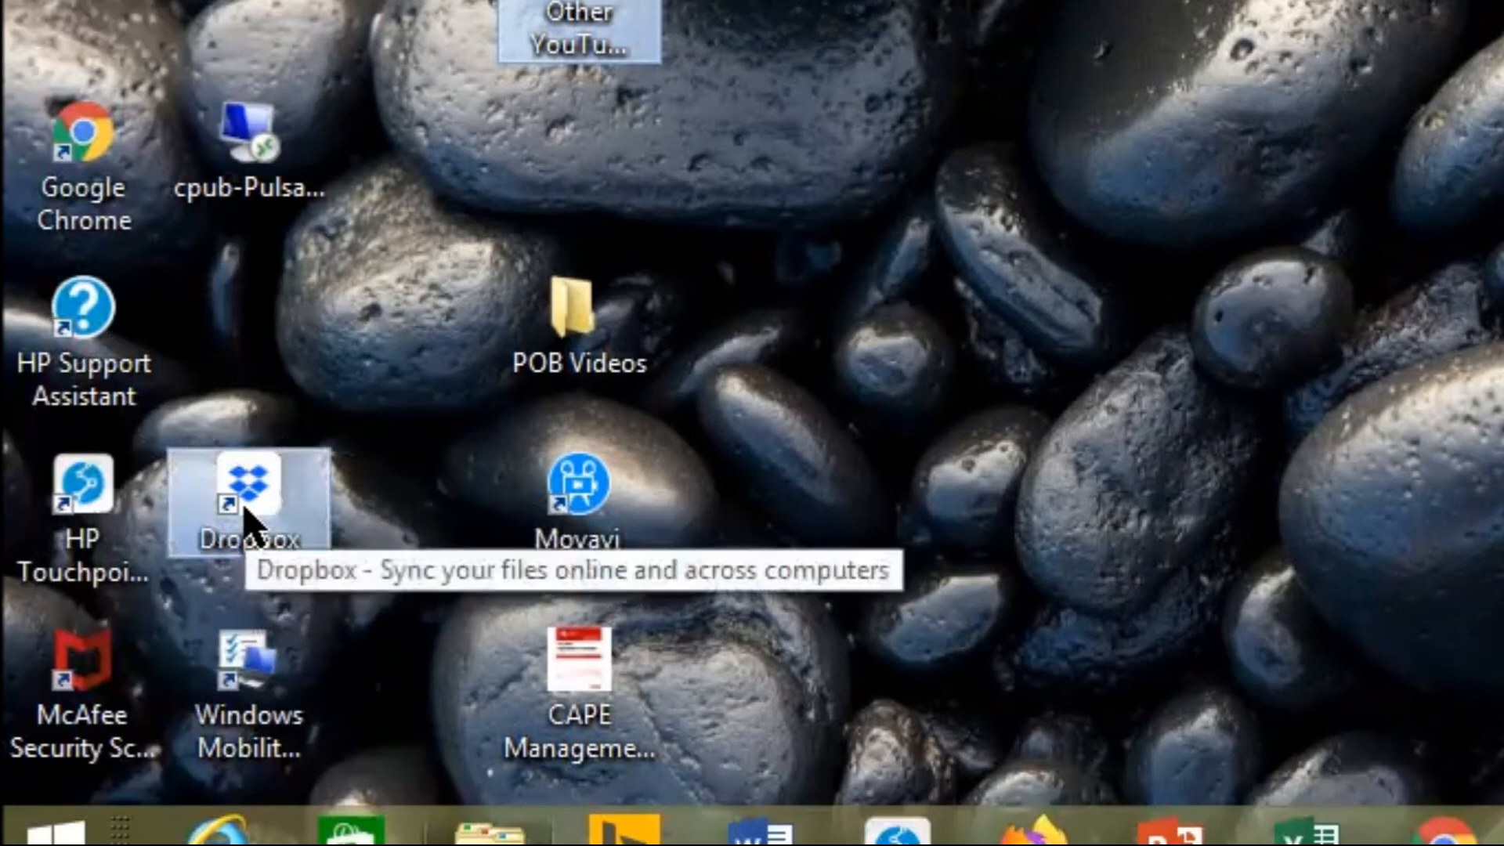